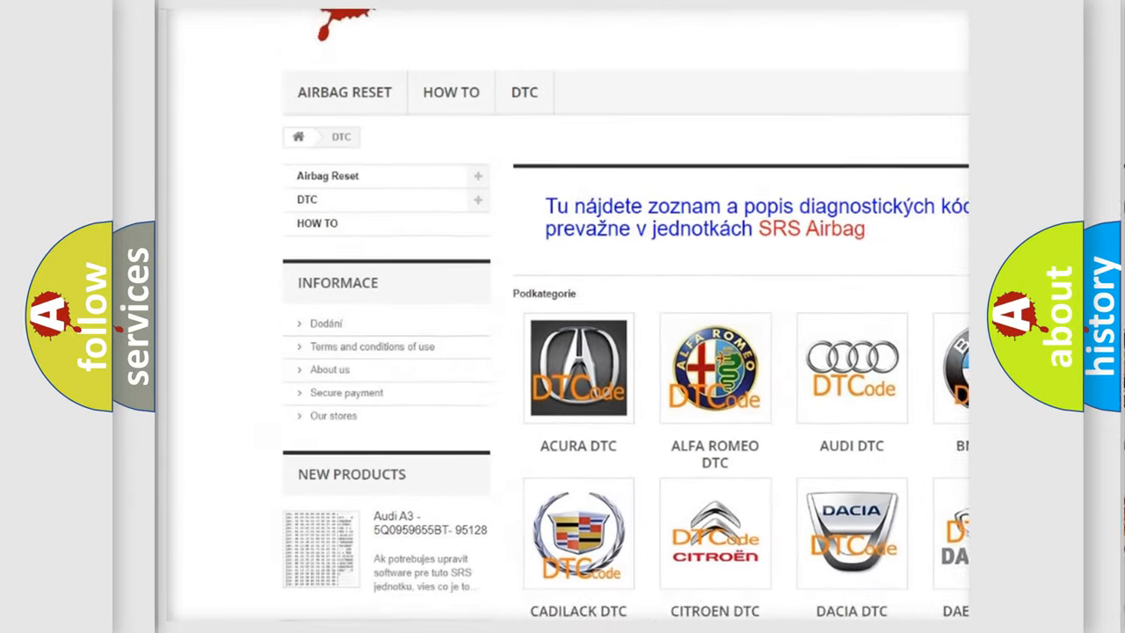
scroll("down", 3)
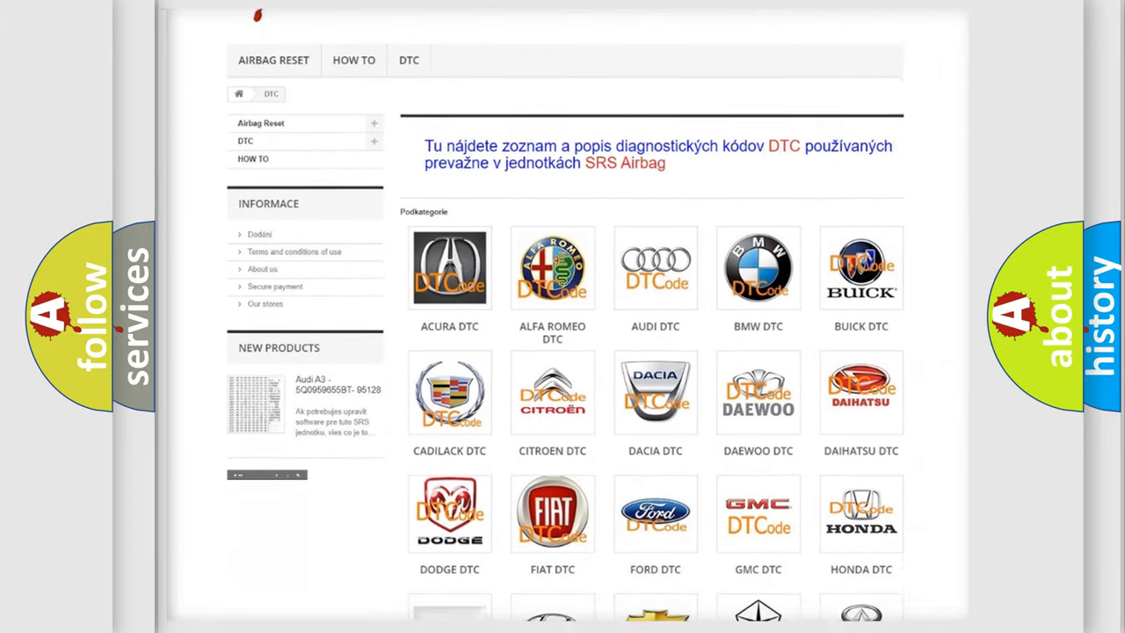
scroll("down", 3)
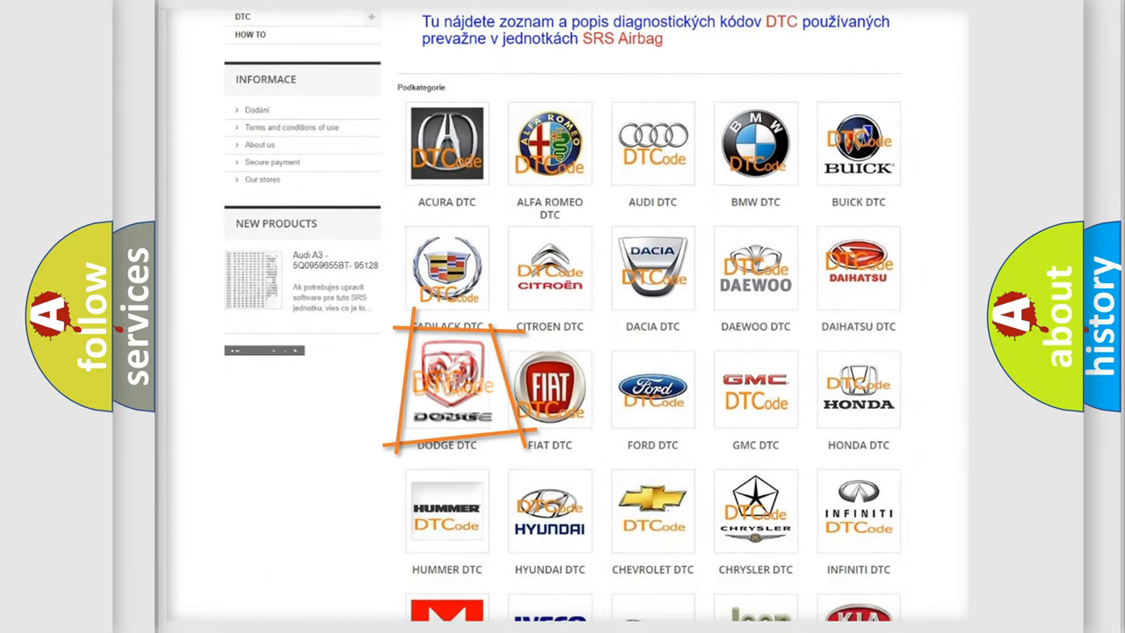